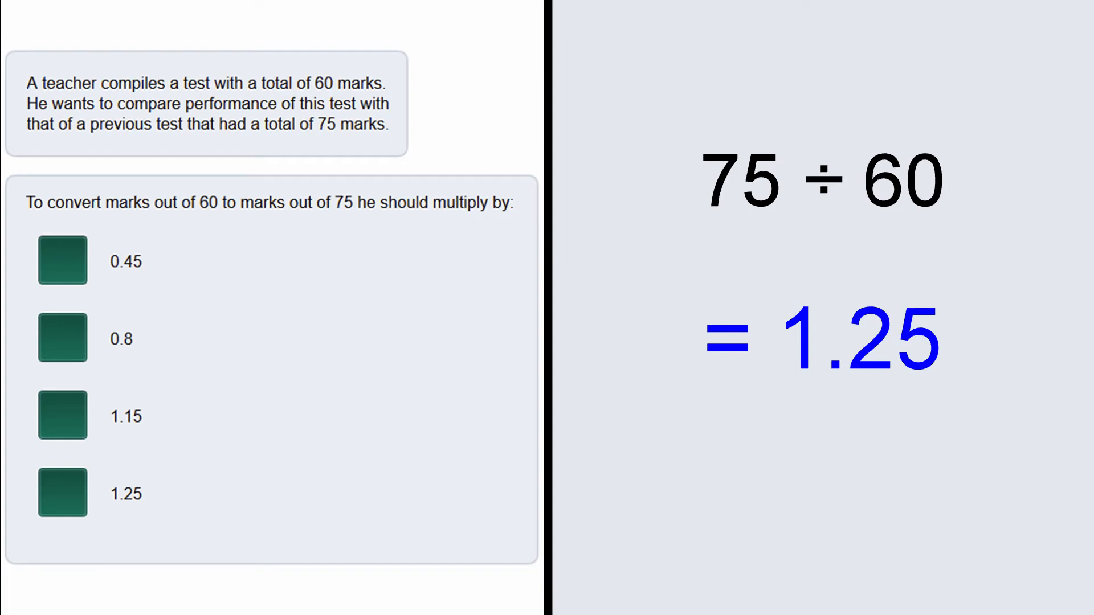
# Step: Select 1.25 as the multiplier since 75 ÷ 60 = 1.25
pyautogui.click(62, 492)
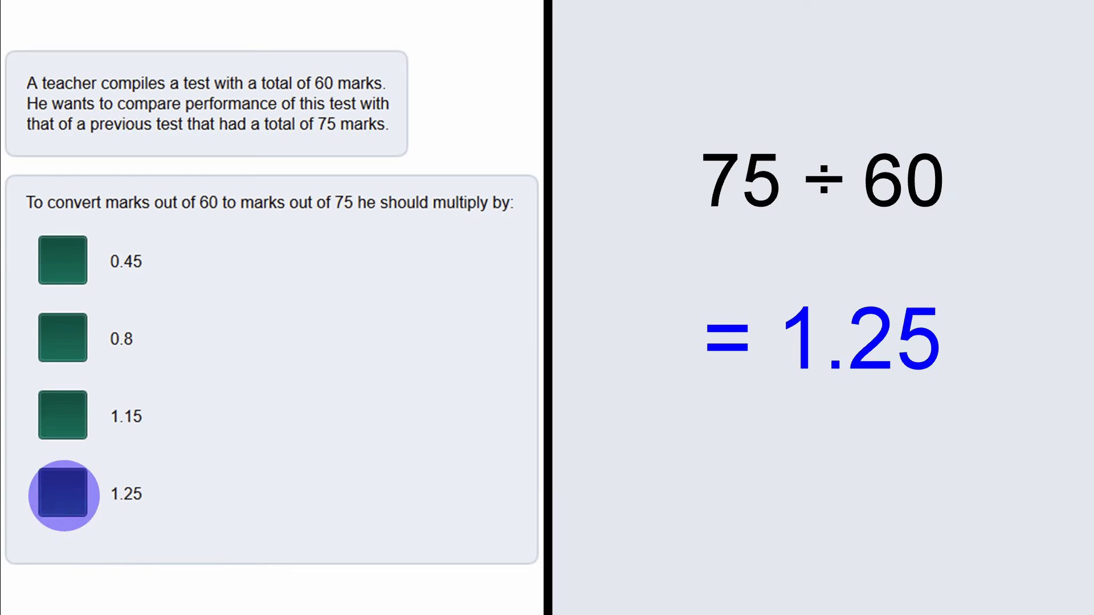